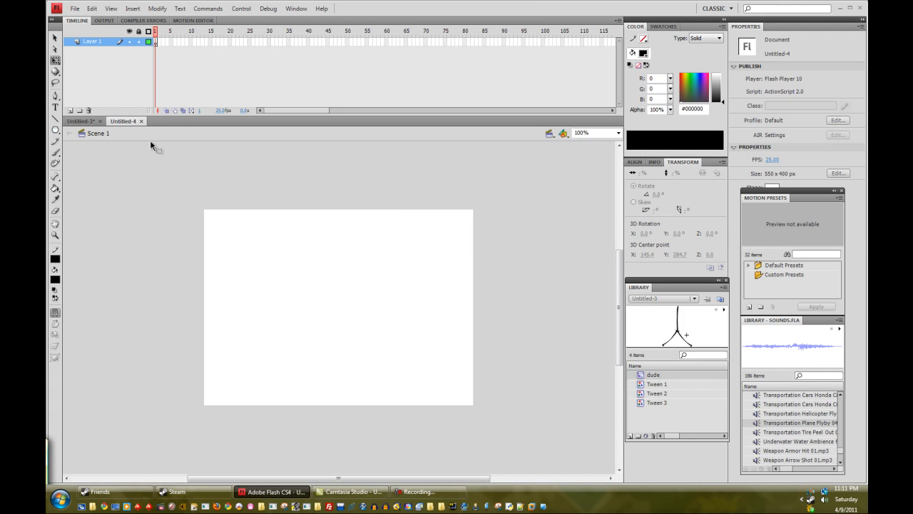
Check the Untitled-3 figure, then brush a vertical torso stroke on Untitled-4 and select it
left_click(79, 122)
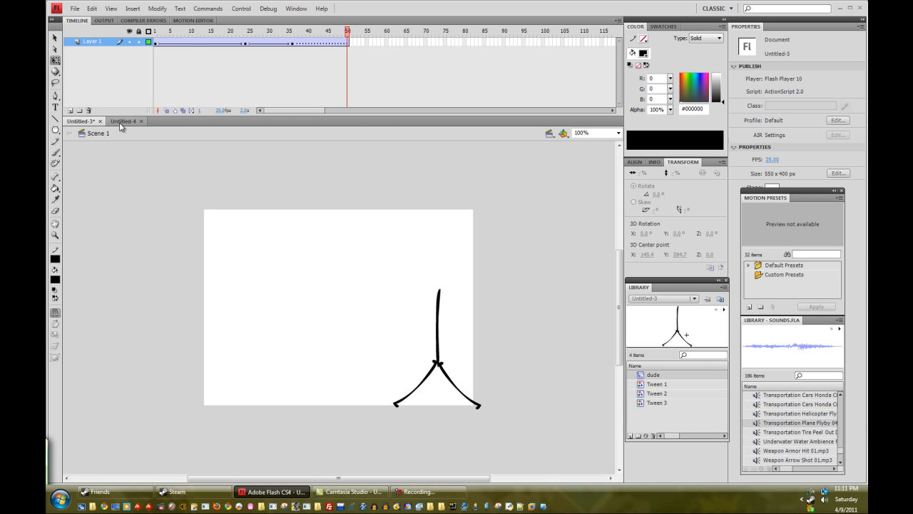
left_click(123, 121)
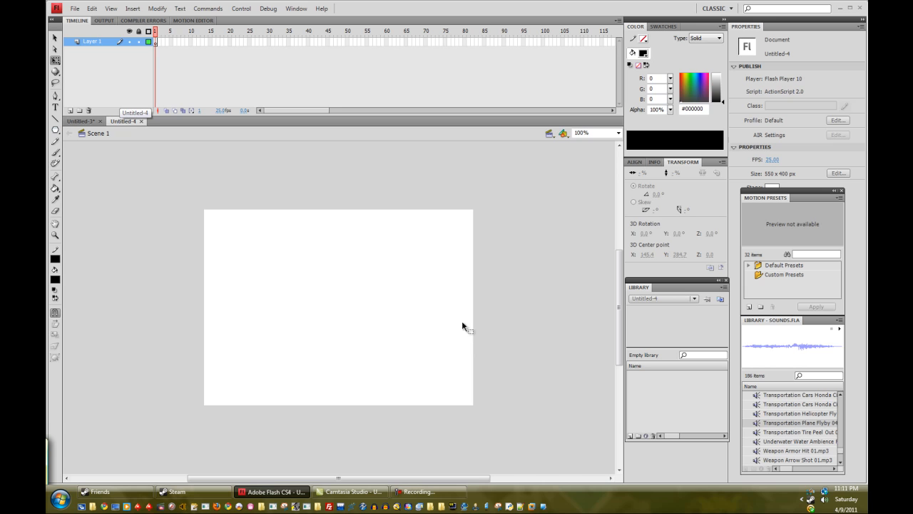
left_click(55, 153)
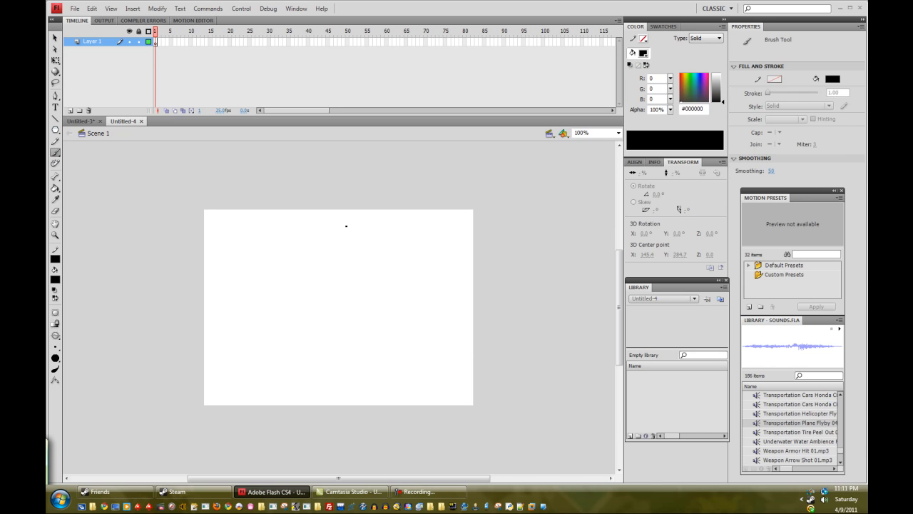
left_click_drag(327, 227, 325, 285)
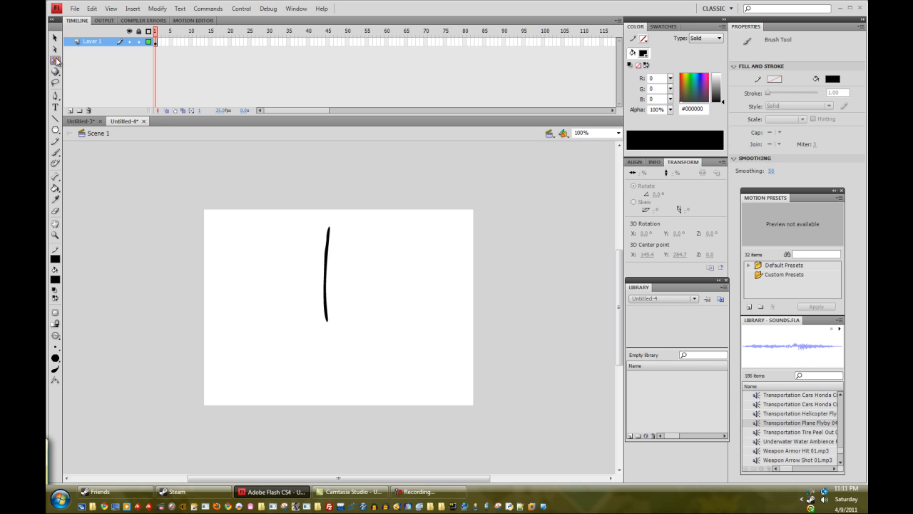
left_click(53, 41)
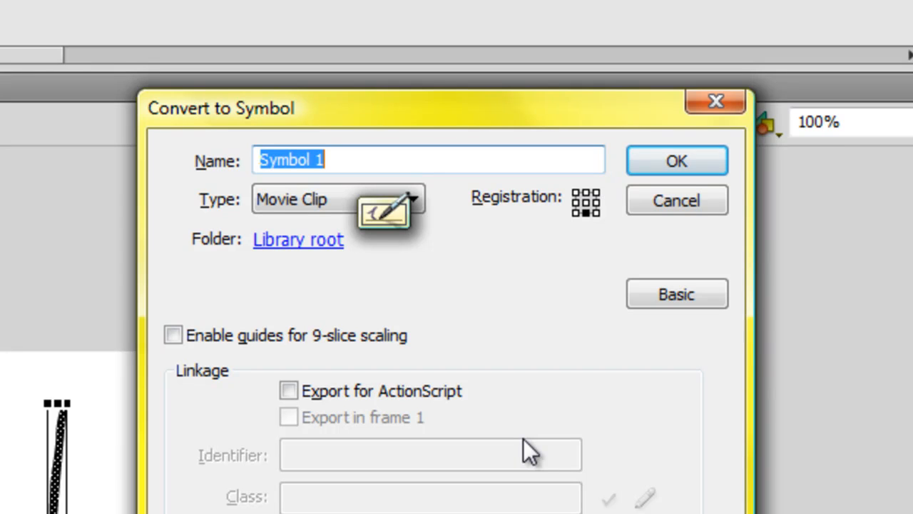
mouse_move(336, 197)
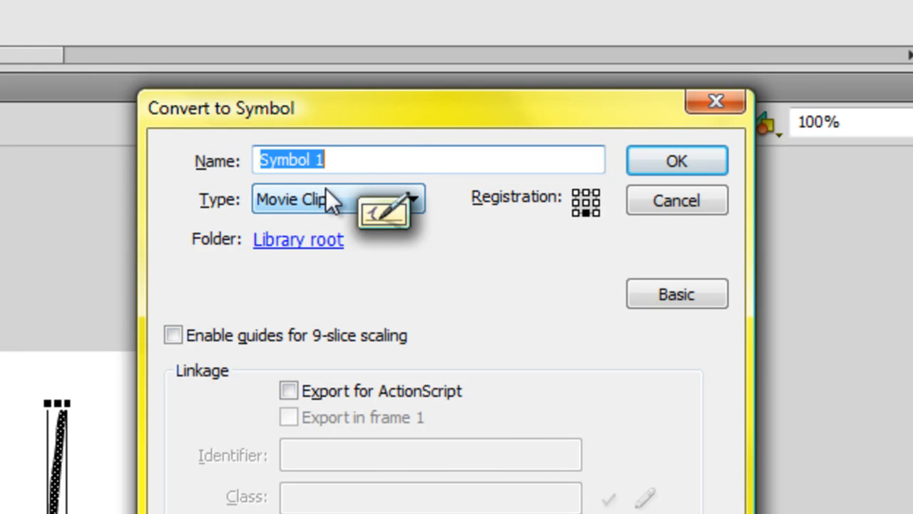
mouse_move(429, 146)
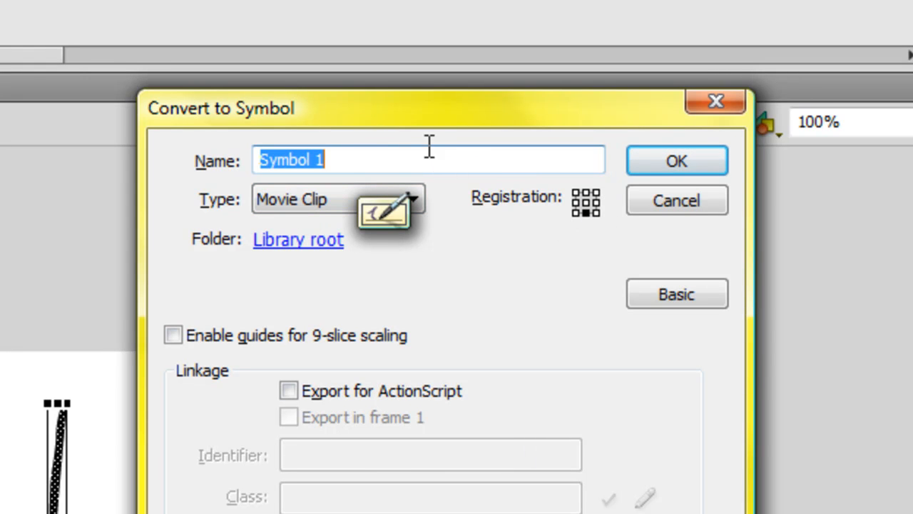
Name the new movie clip symbol 'dude' in Convert to Symbol
left_click(677, 160)
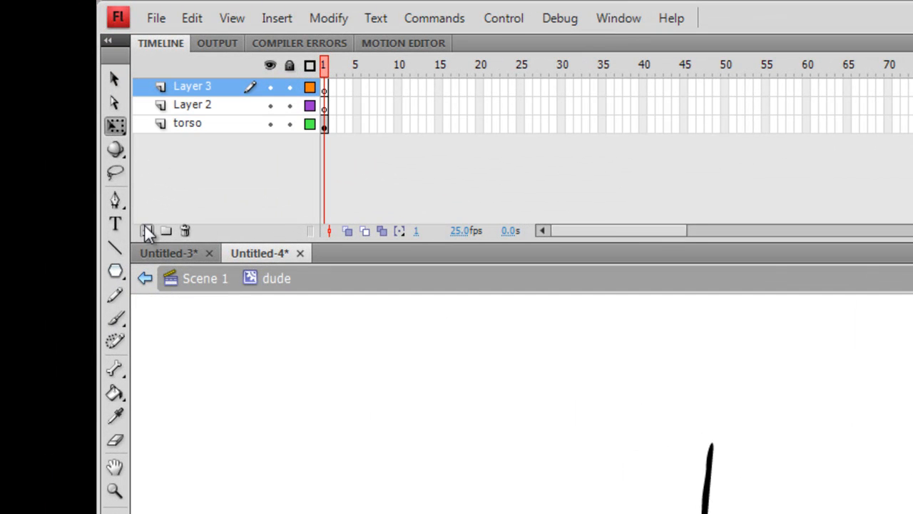
Rename the new layers 'left leg' and 'right leg', then draw a leg stroke below the torso
left_click(192, 104)
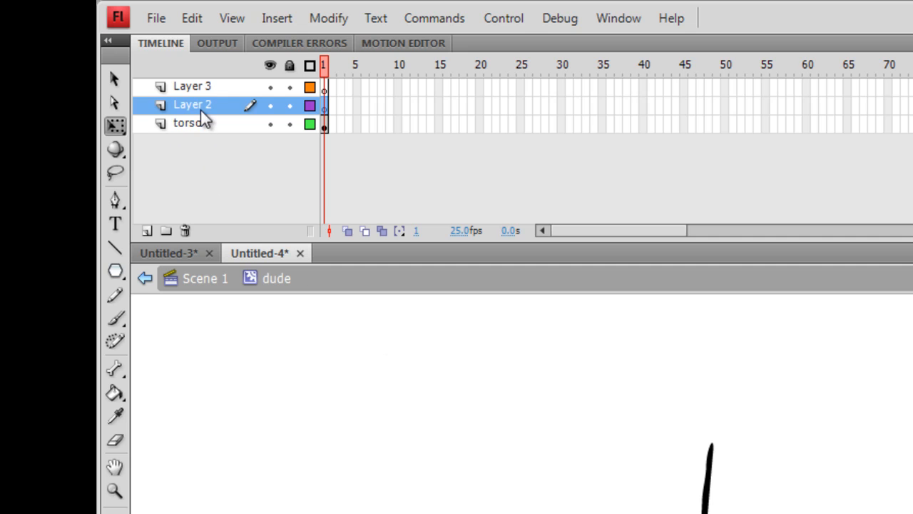
type("left leg")
left_click(207, 87)
type("r")
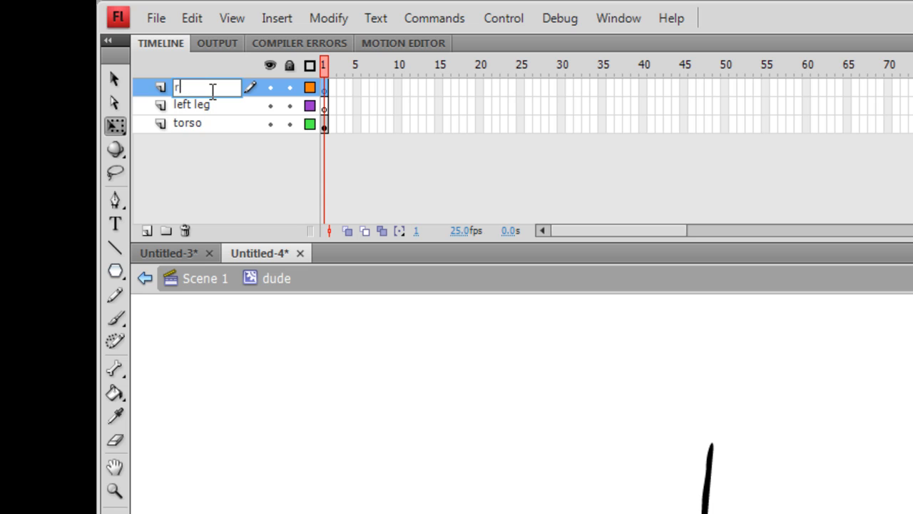
type("ight leg")
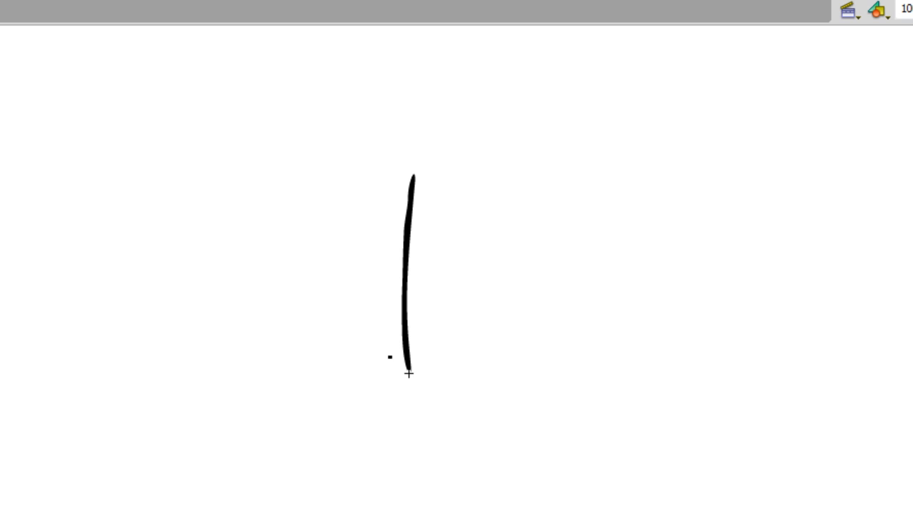
left_click_drag(408, 362, 391, 405)
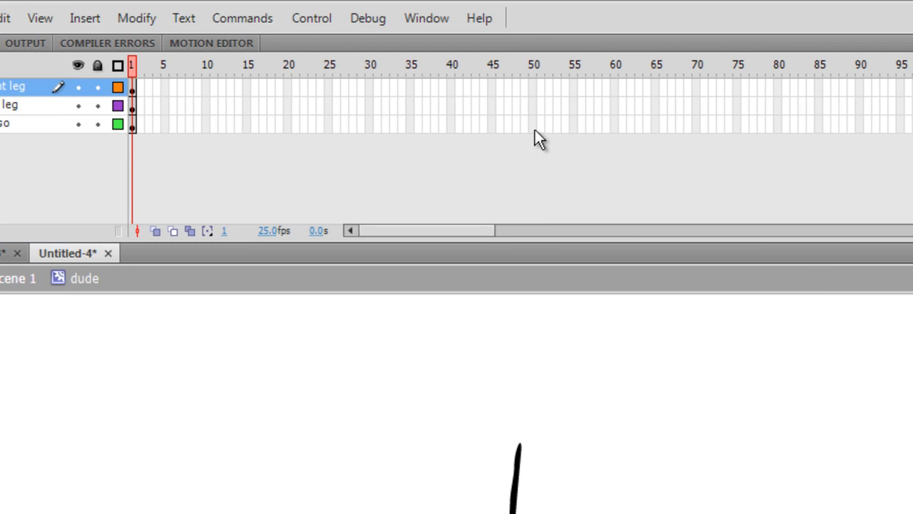
Extend all layers to frame 50 and add classic tweens, starting with the right leg
right_click(532, 104)
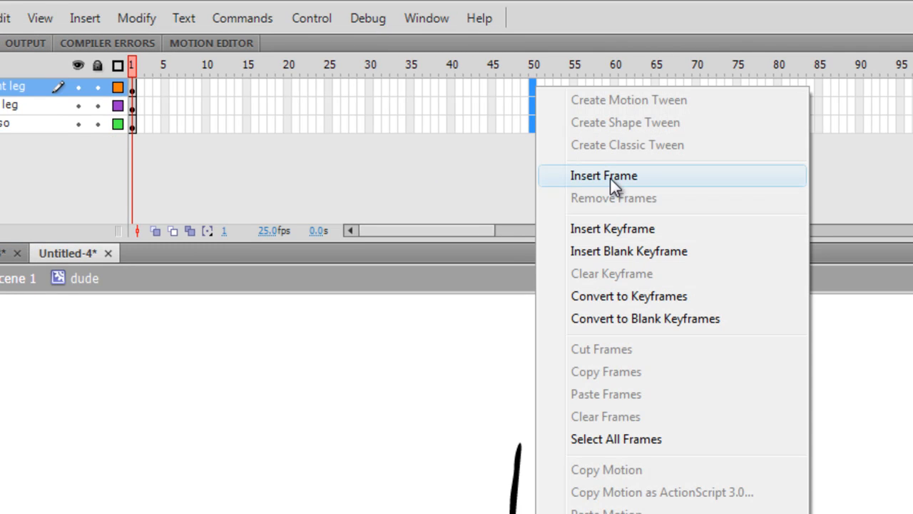
left_click(608, 175)
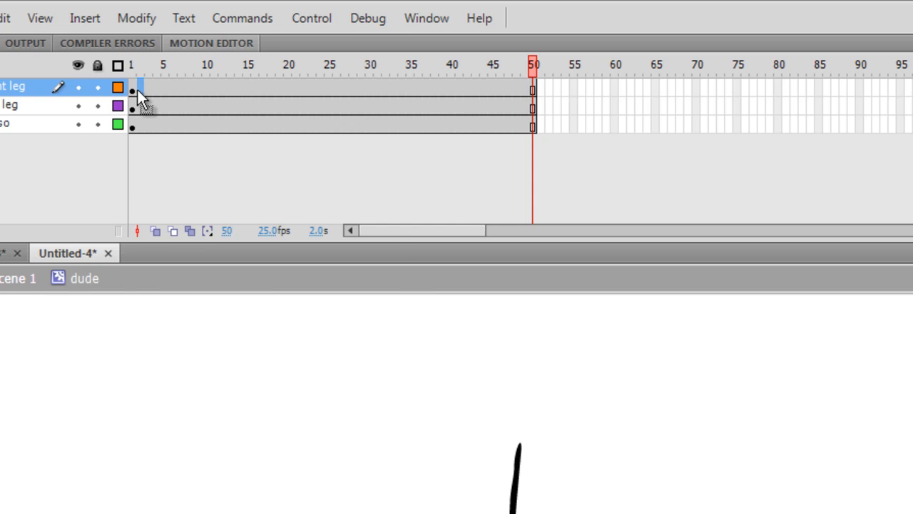
right_click(132, 89)
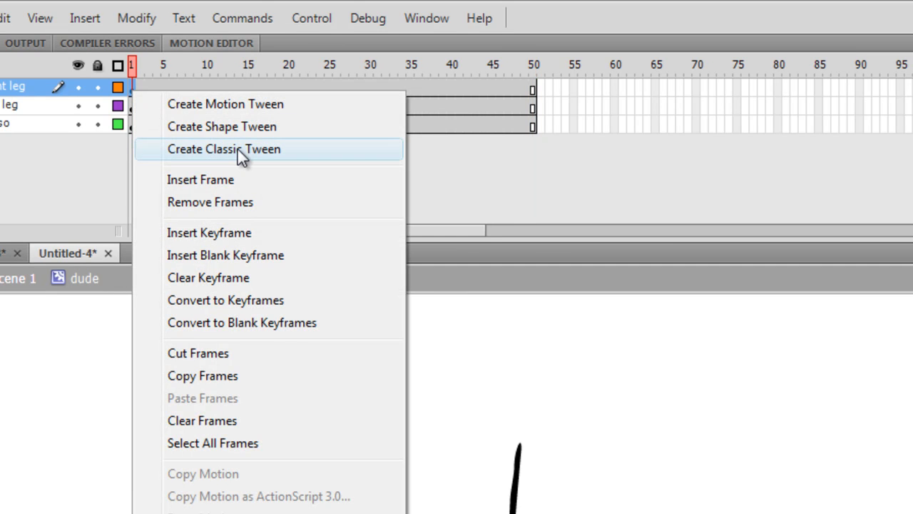
left_click(224, 148)
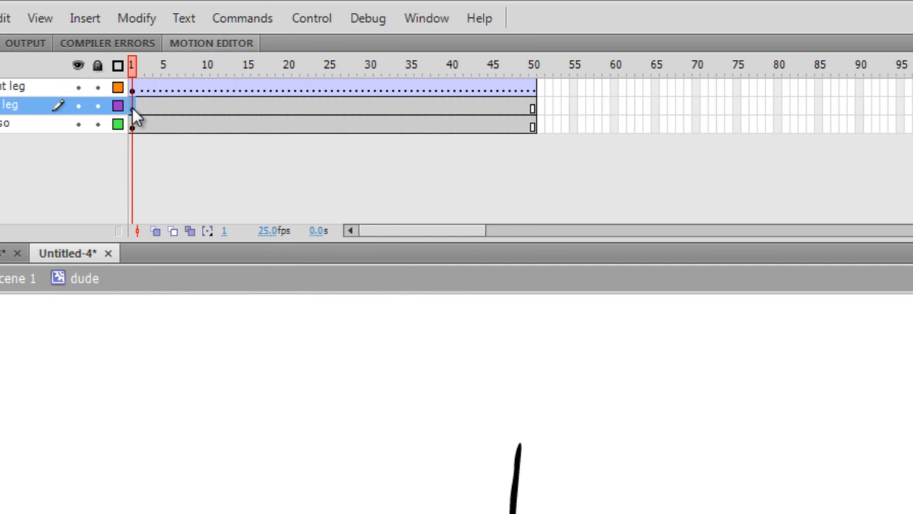
right_click(133, 125)
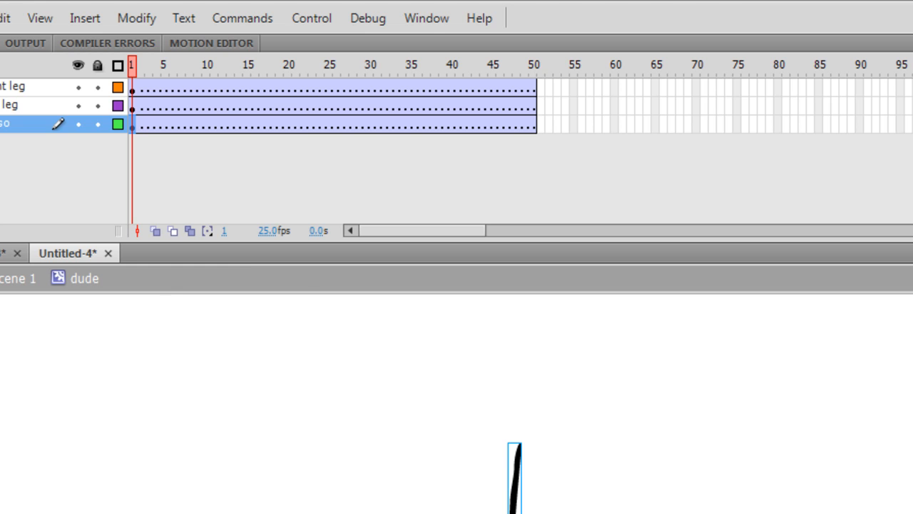
mouse_move(142, 100)
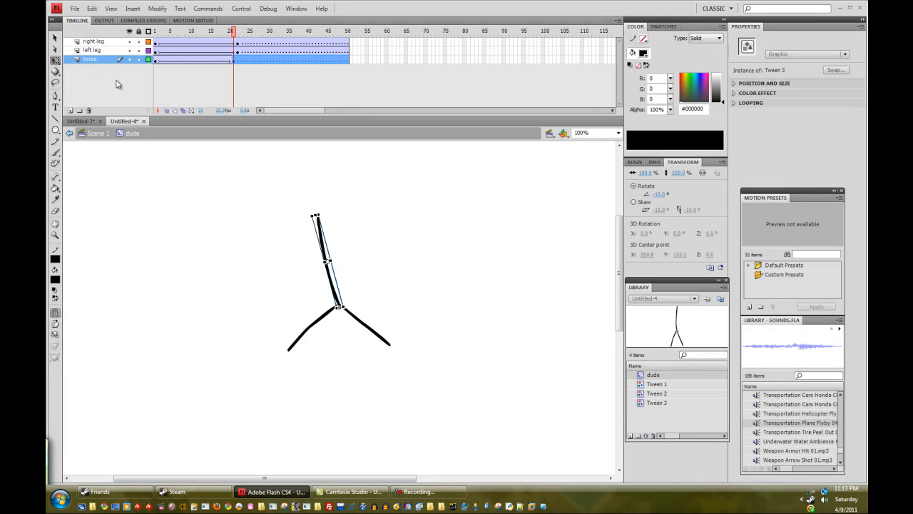
Select frame 21 on the torso layer
left_click(235, 63)
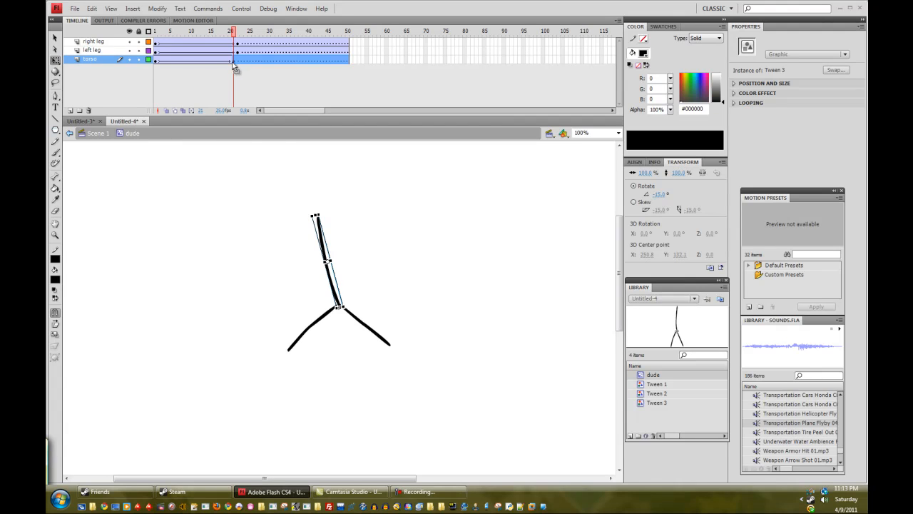
left_click(235, 66)
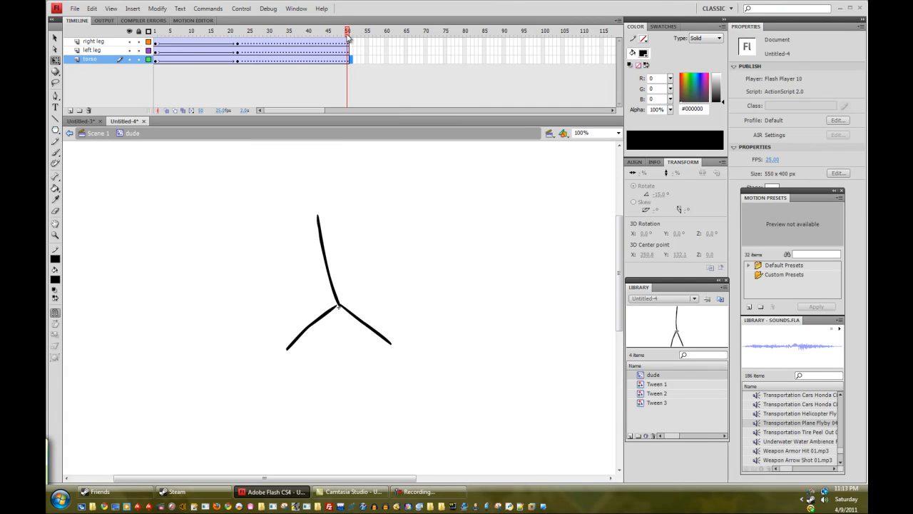
Go to frame 50 and adjust the left leg for the closing standing pose
left_click(229, 34)
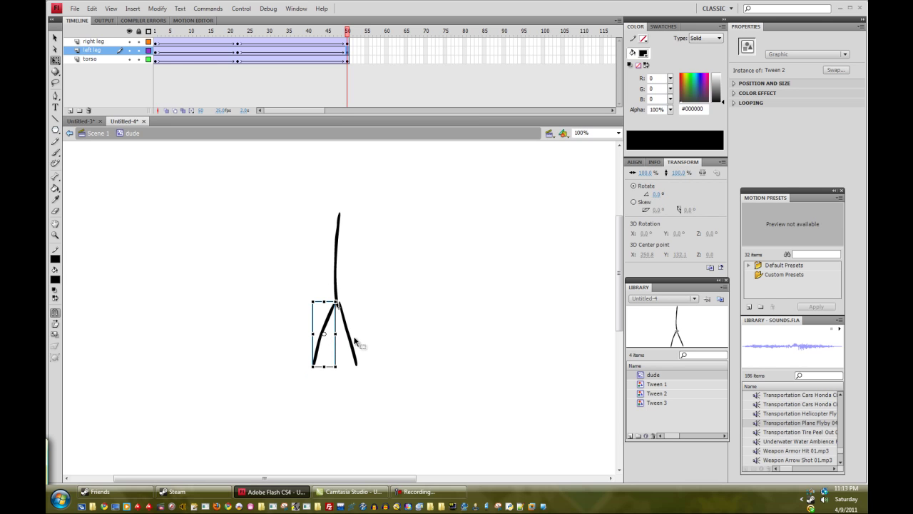
left_click(178, 40)
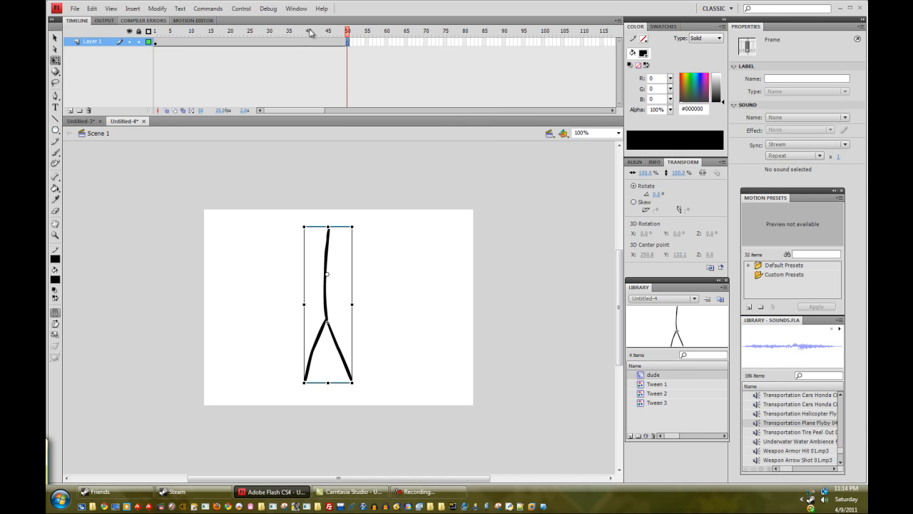
Add a classic tween on Layer 1, move to a middle frame, and select the dude
right_click(153, 44)
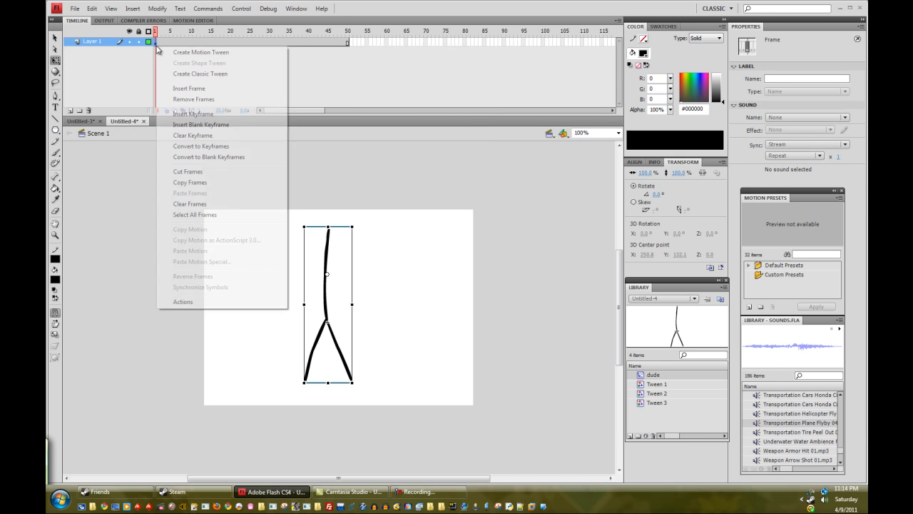
left_click(201, 52)
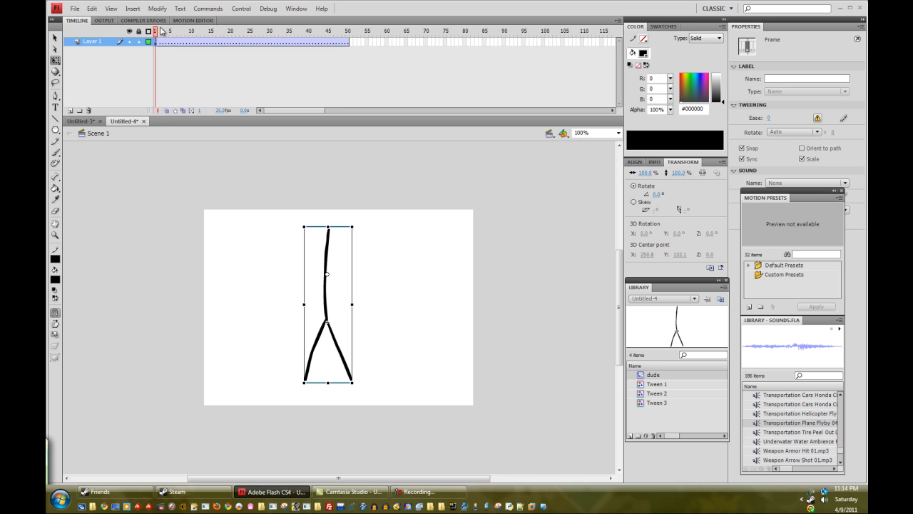
left_click(266, 30)
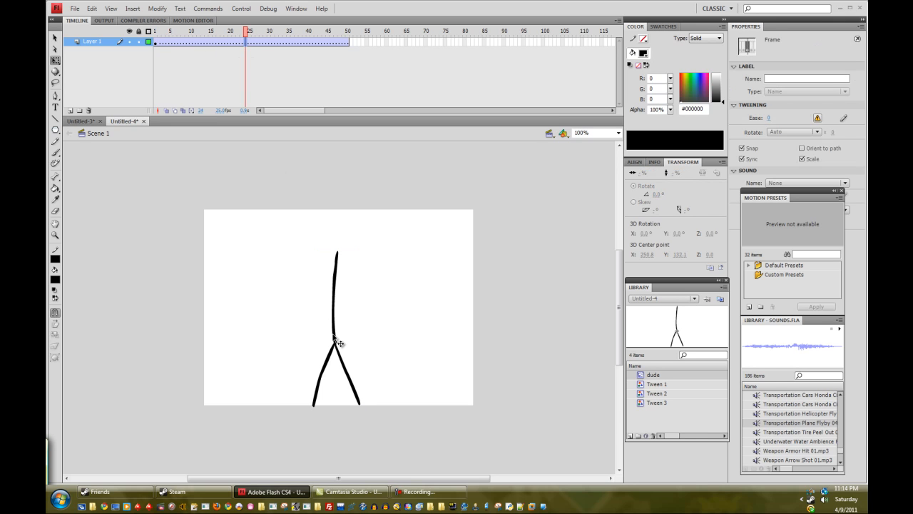
left_click(337, 343)
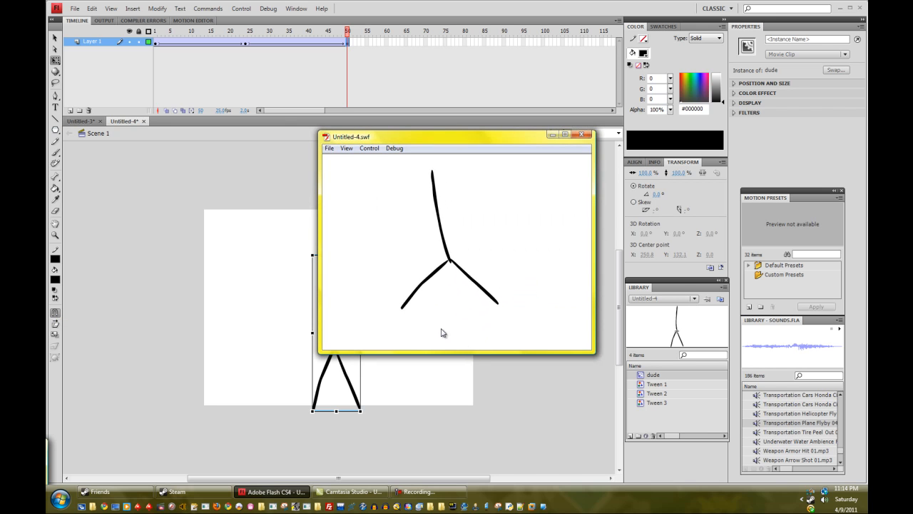
mouse_move(452, 201)
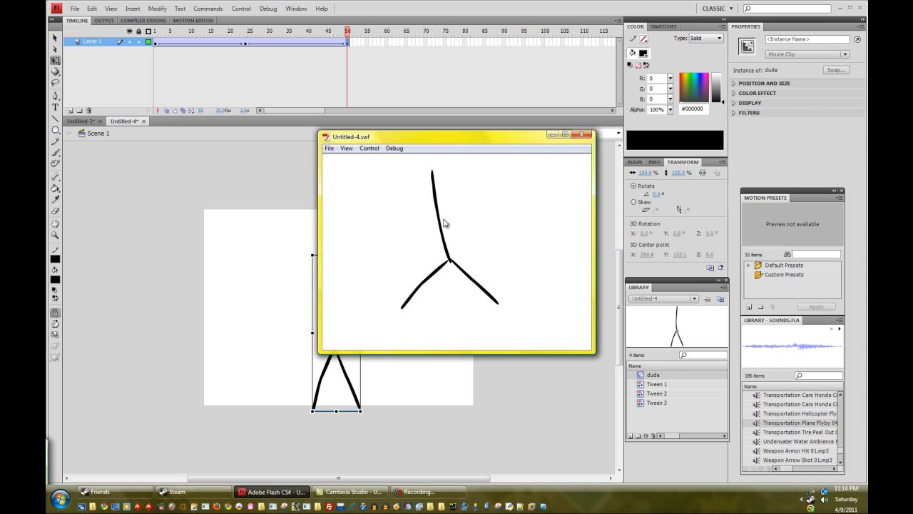
left_click(583, 134)
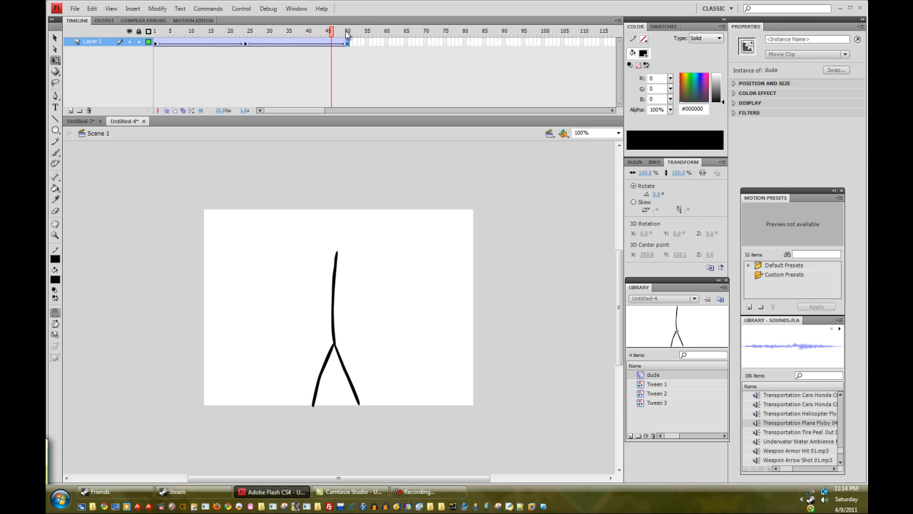
right_click(651, 374)
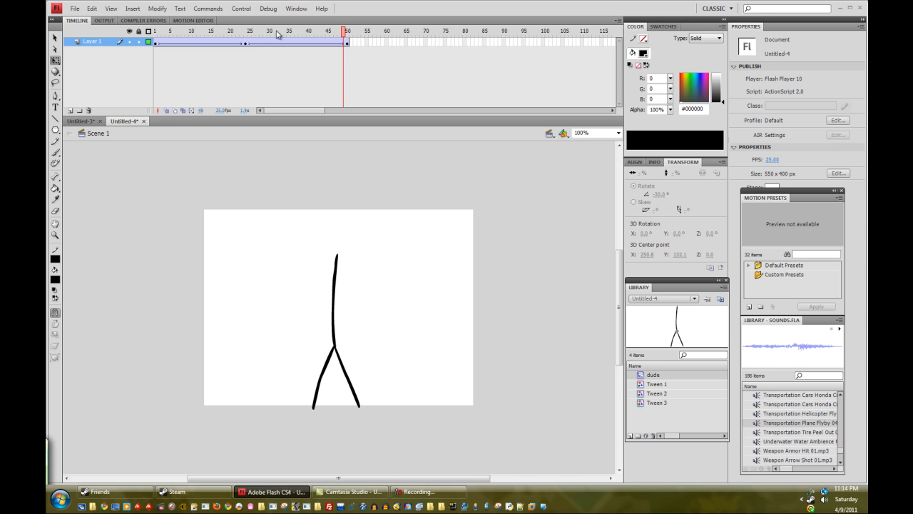
left_click(244, 35)
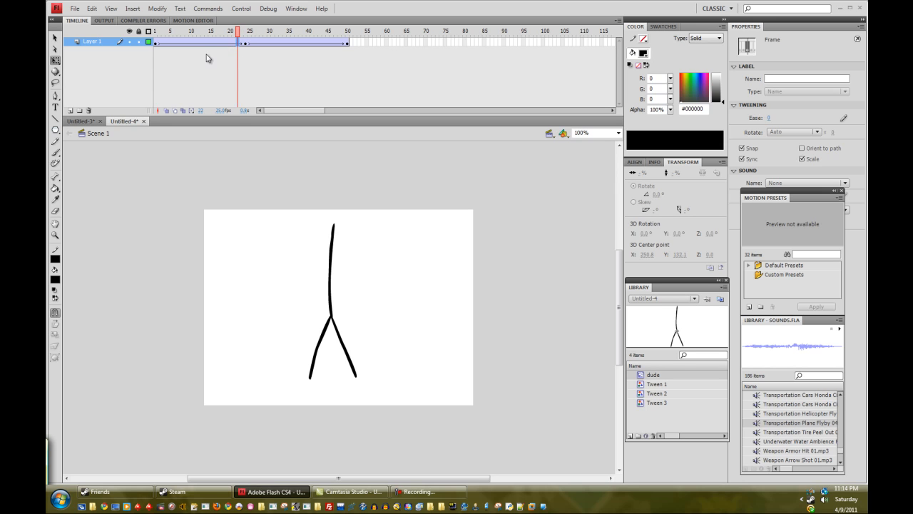
mouse_move(386, 311)
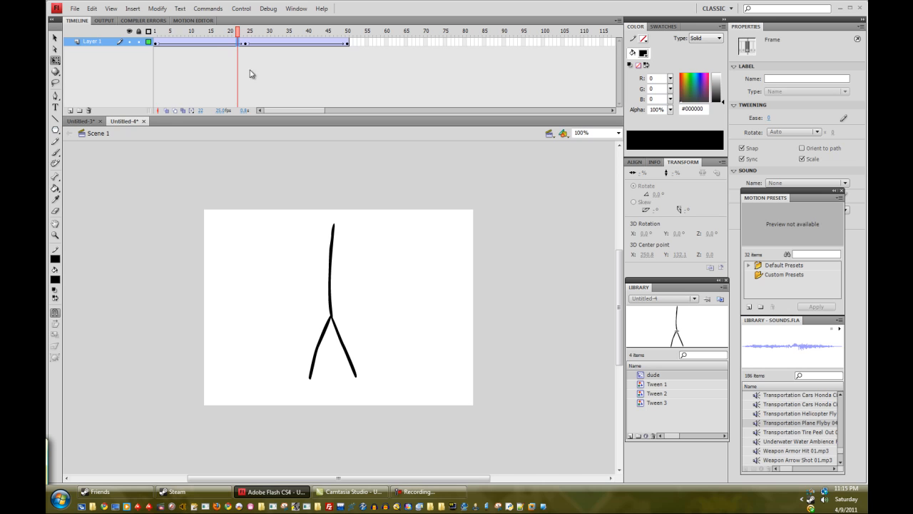
mouse_move(474, 430)
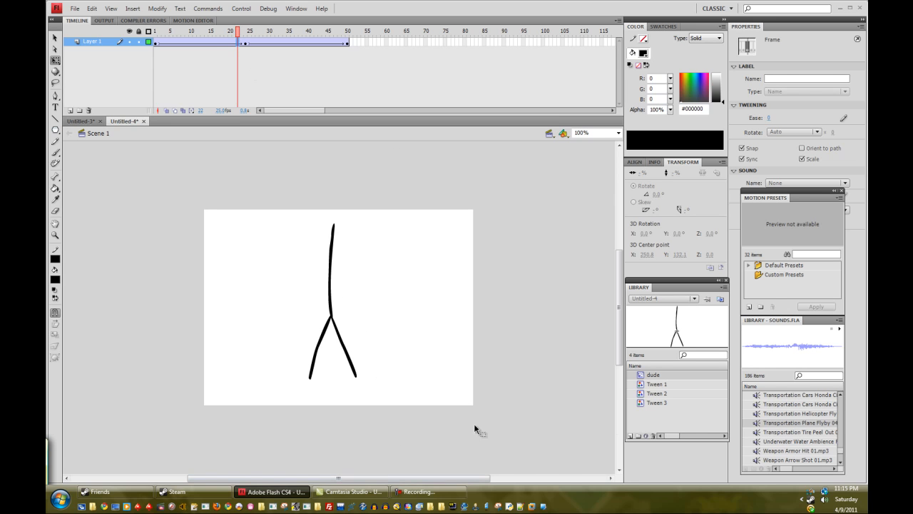
mouse_move(479, 442)
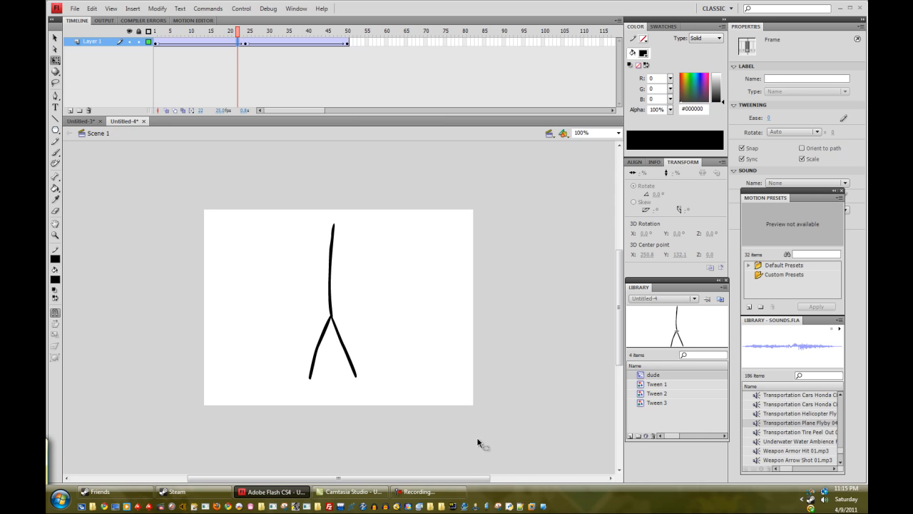